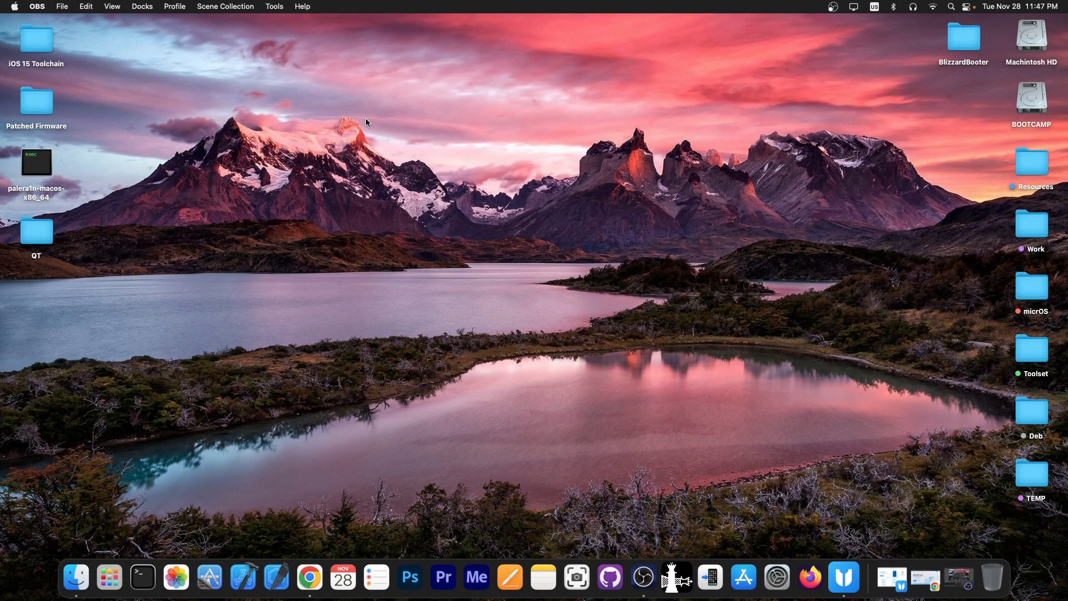
mouse_move(843, 577)
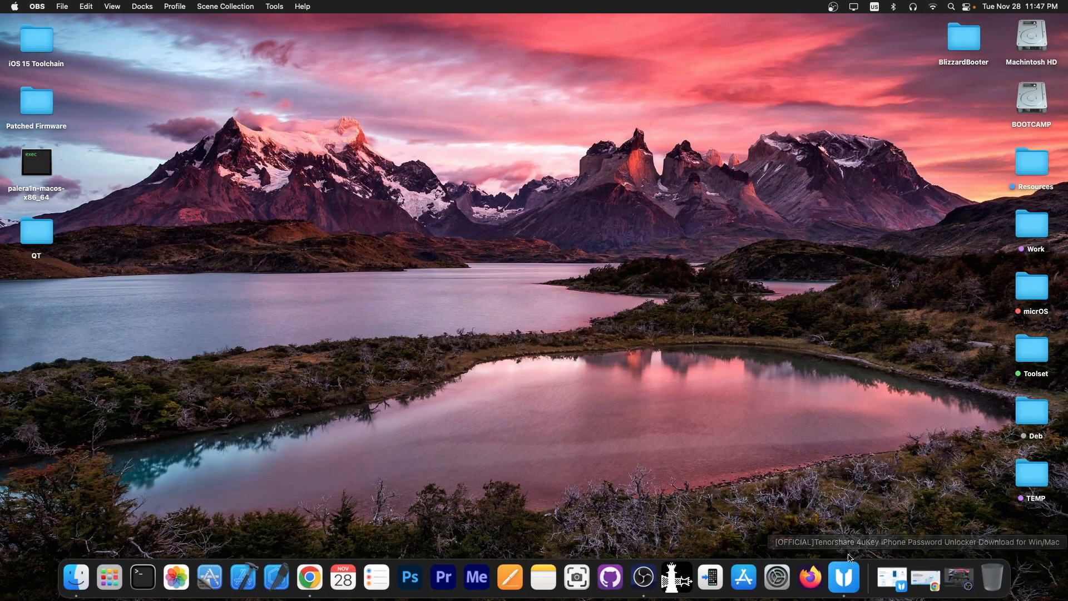
Launch Tenorshare 4uKey from the Dock to show its home screen of unlock tools
click(843, 577)
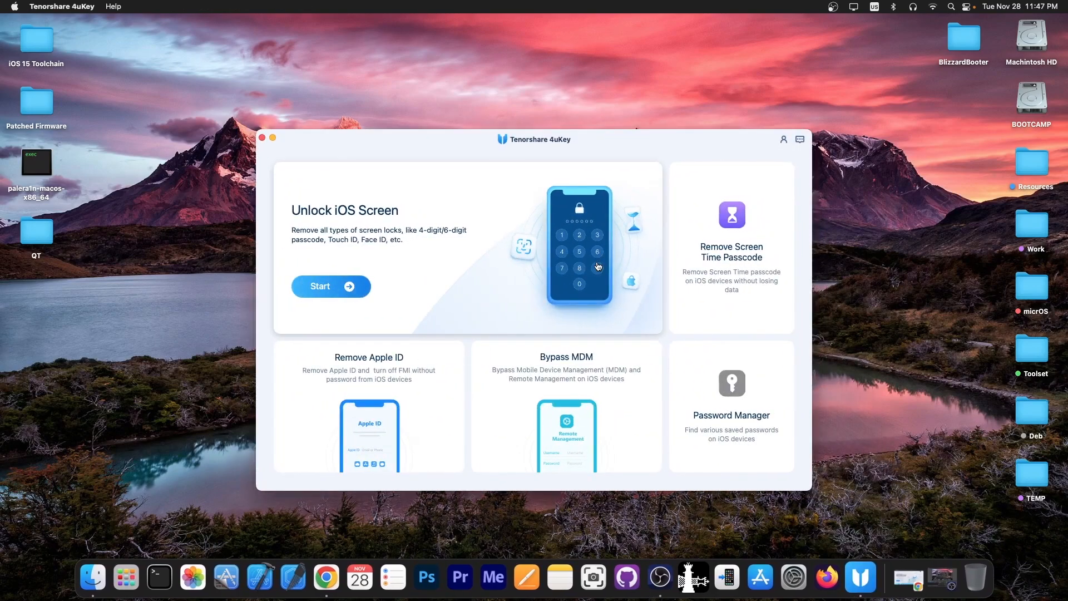
mouse_move(366, 164)
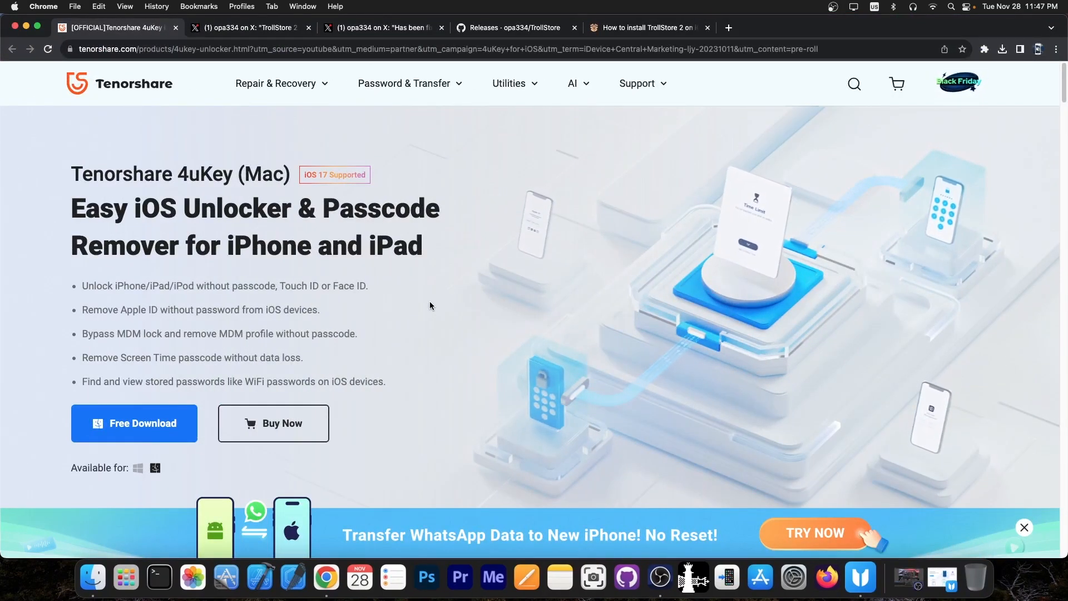
Skim the 4uKey for Mac page's lock scenarios, then close that Tenorshare tab
scroll(down, 3)
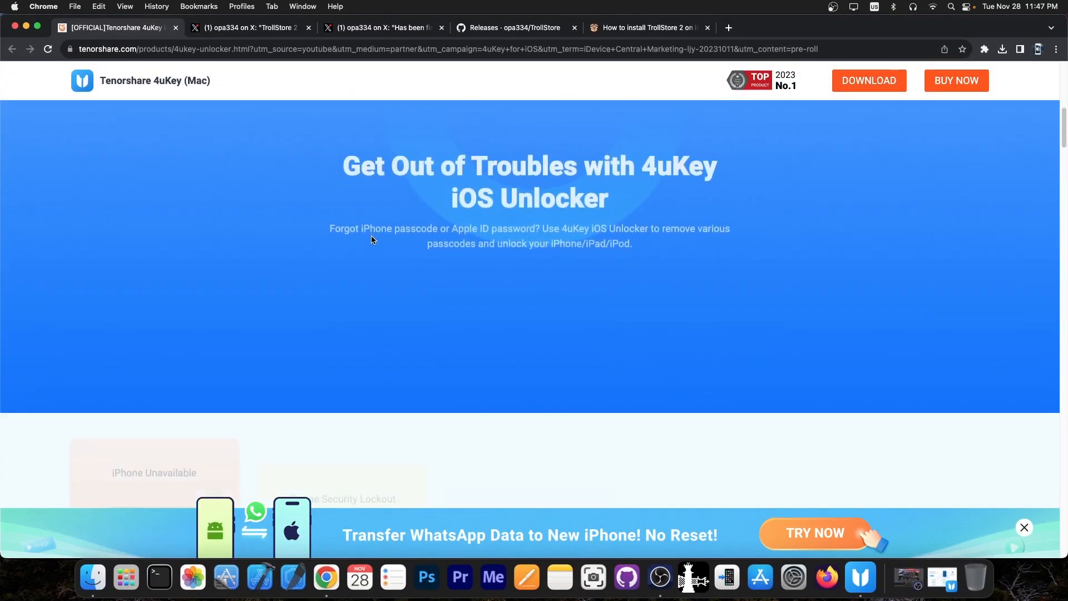
scroll(down, 3)
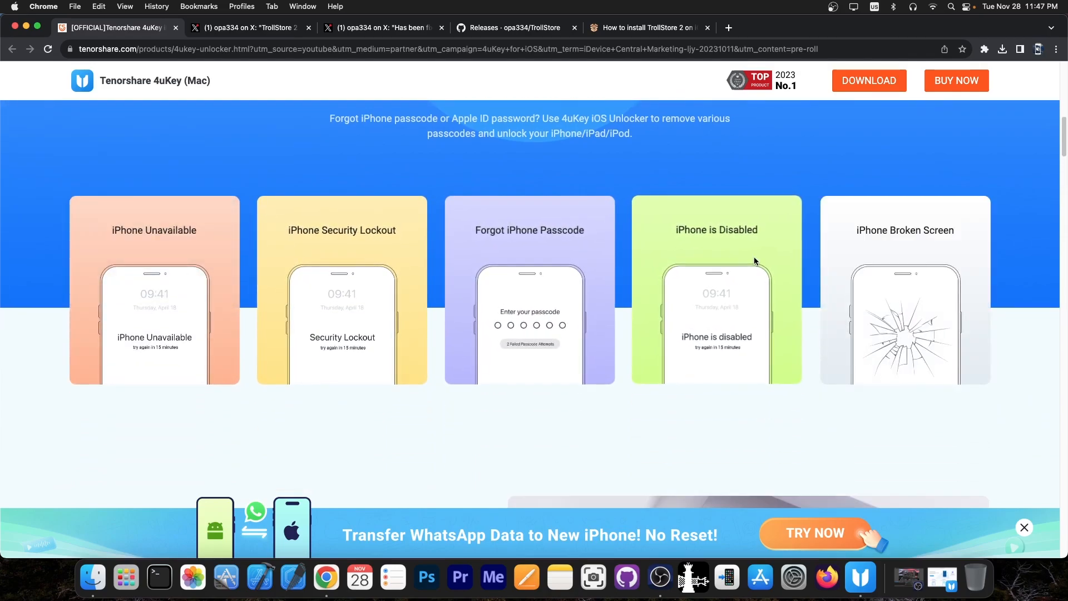
mouse_move(382, 277)
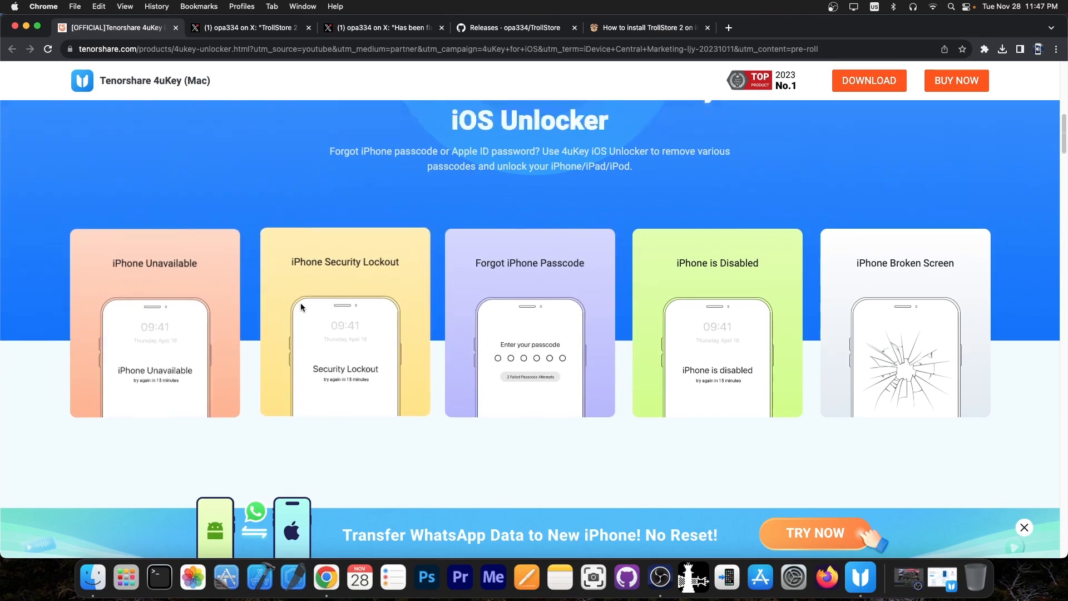
click(116, 27)
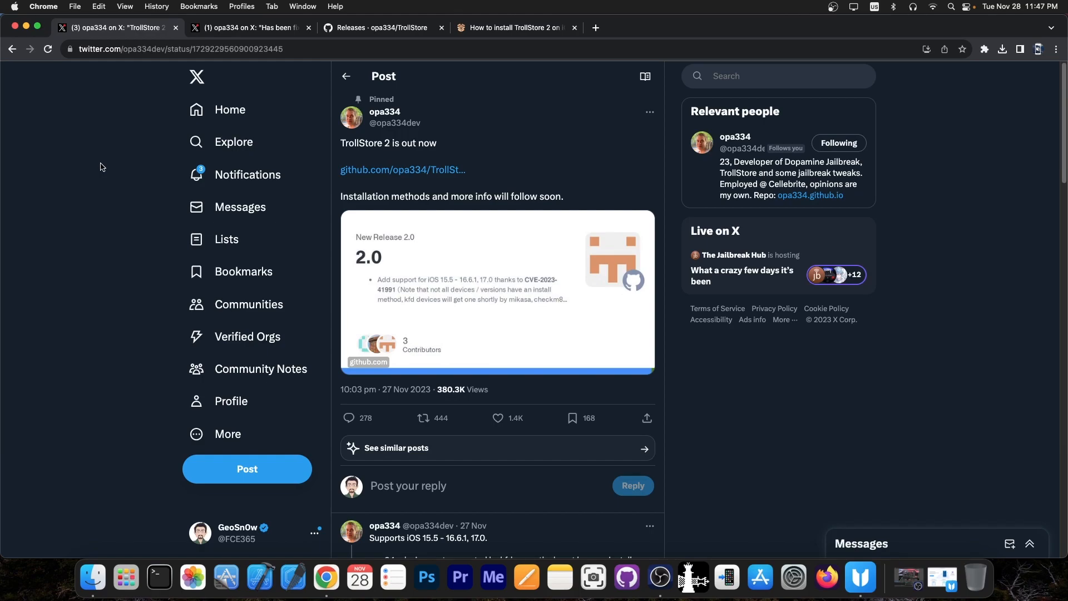
Read opa334's pinned TrollStore 2 post and replies, then switch to the 2.0.7 fix post
scroll(down, 3)
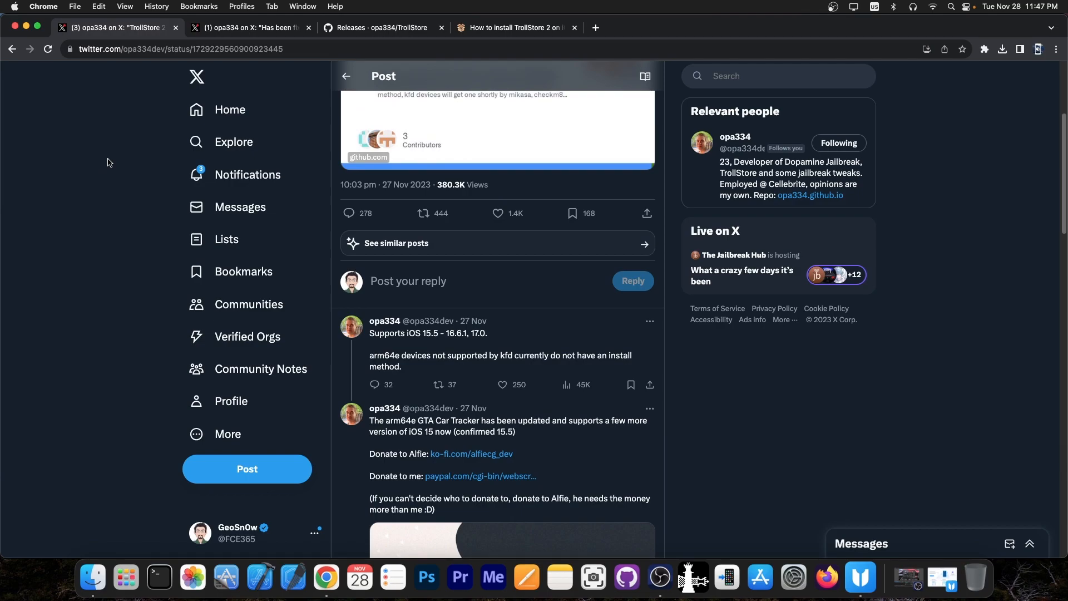
mouse_move(227, 240)
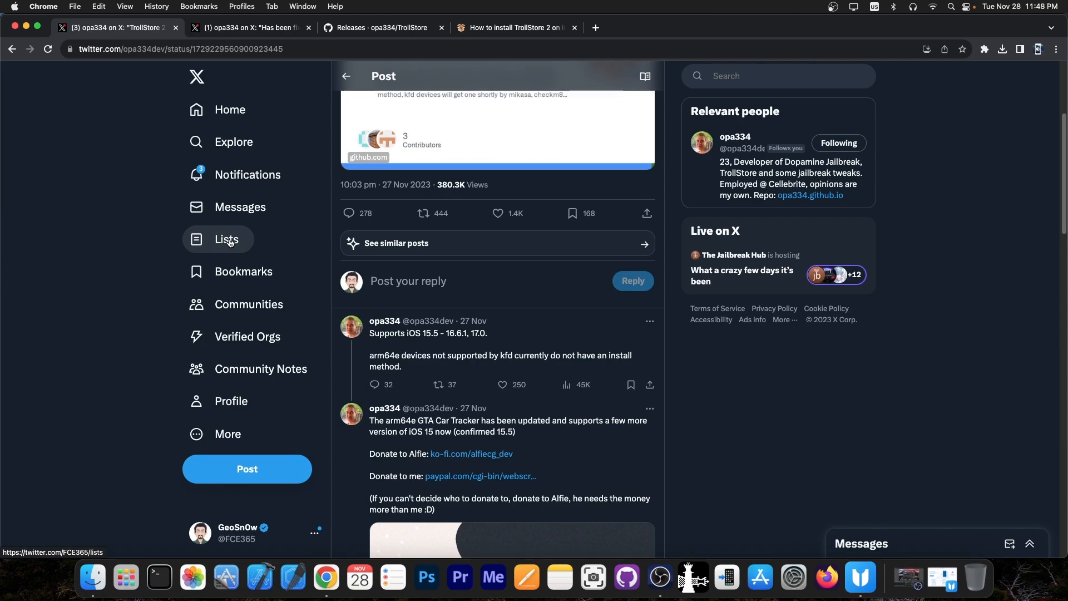
scroll(up, 3)
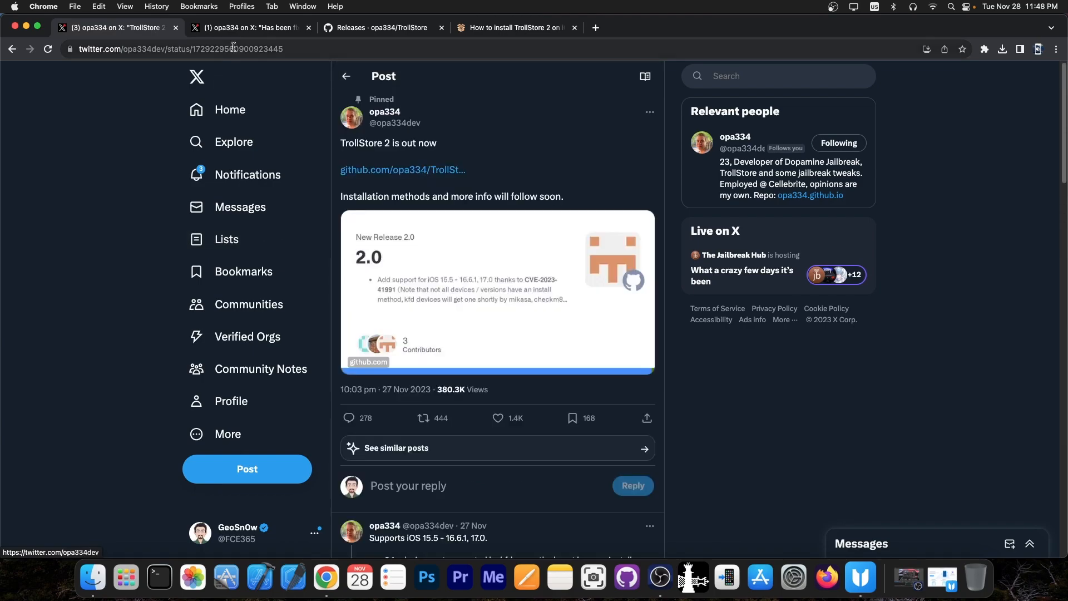
click(248, 27)
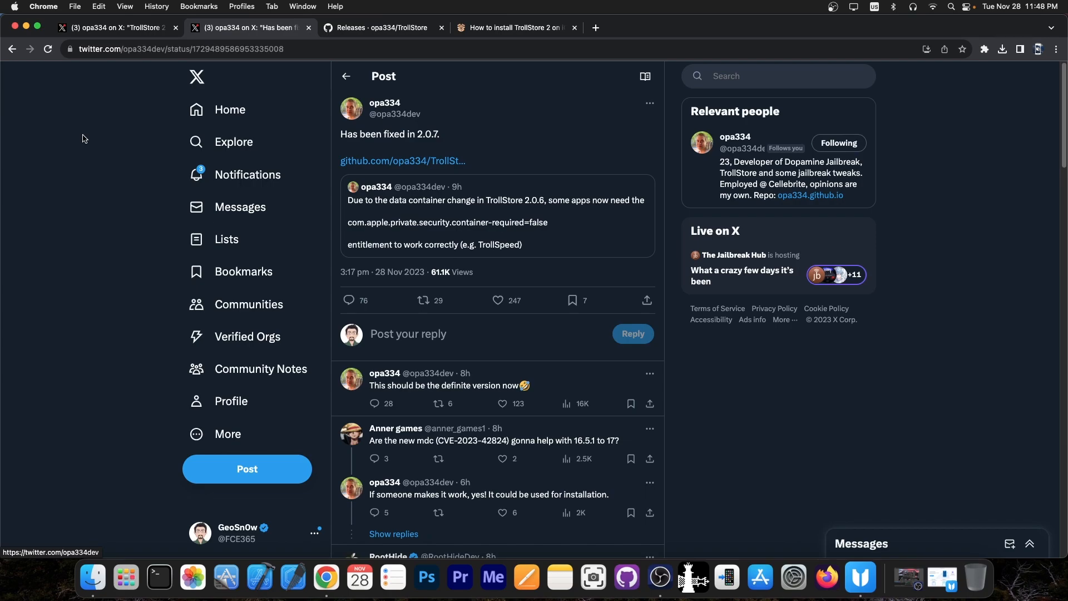
mouse_move(368, 41)
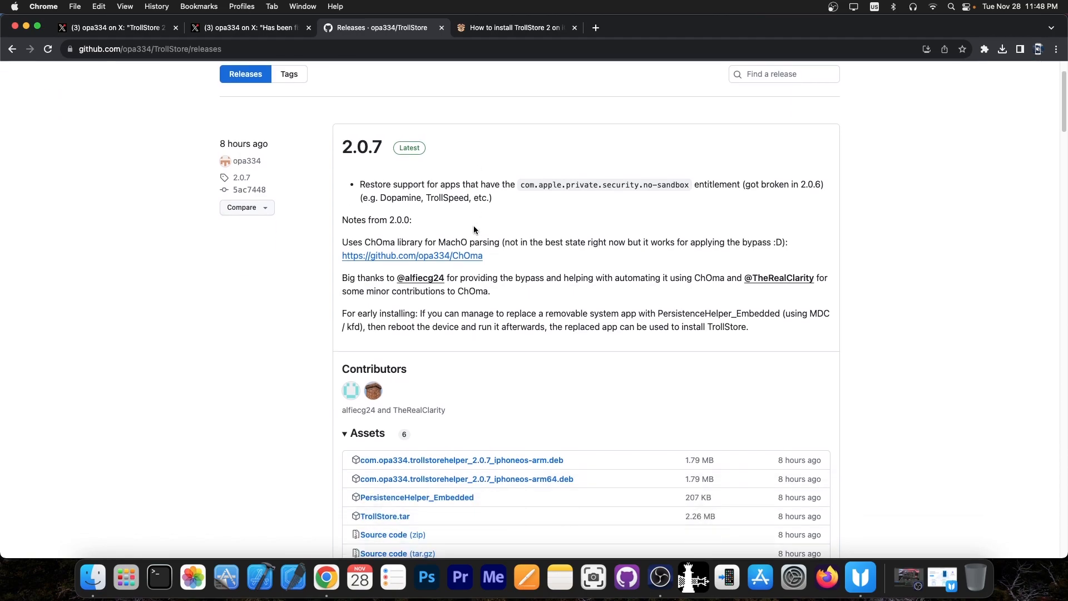
Read the TrollStore 2.0.7 and 2.0.6 release notes on the GitHub Releases page
scroll(down, 3)
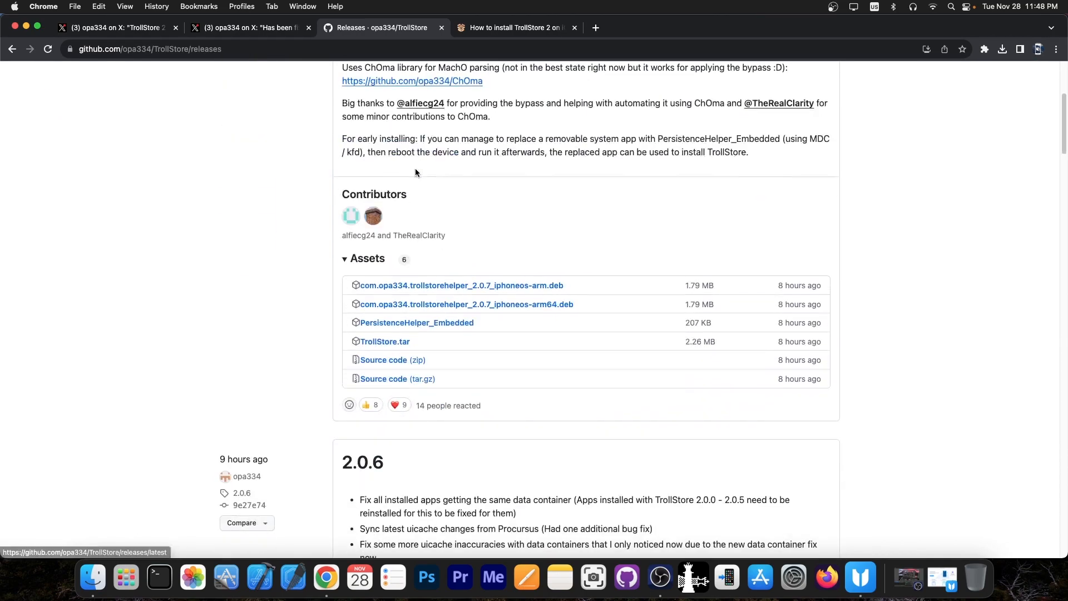
scroll(down, 3)
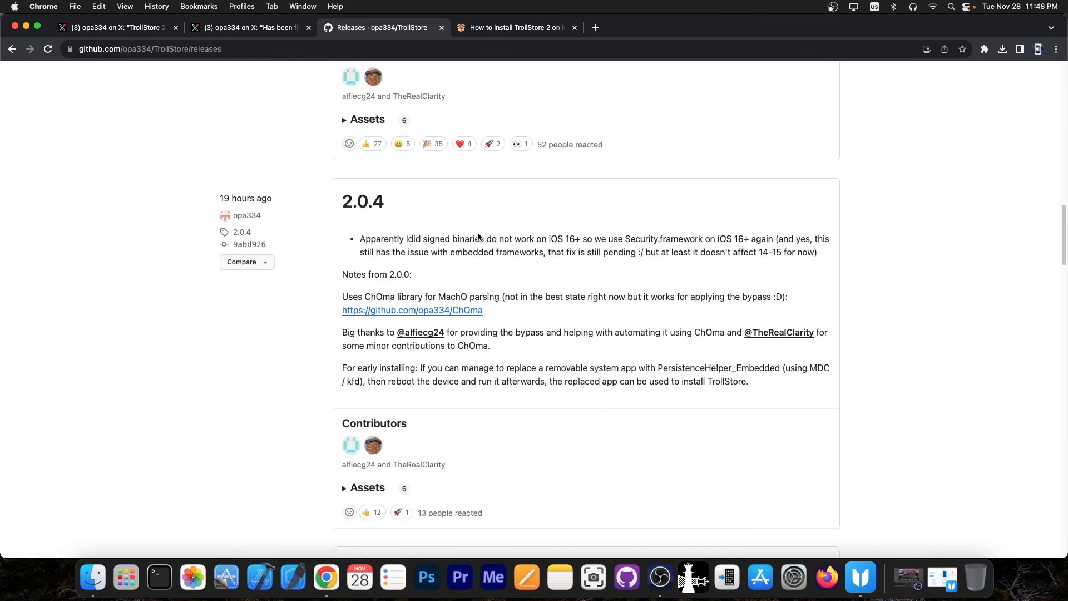
scroll(down, 3)
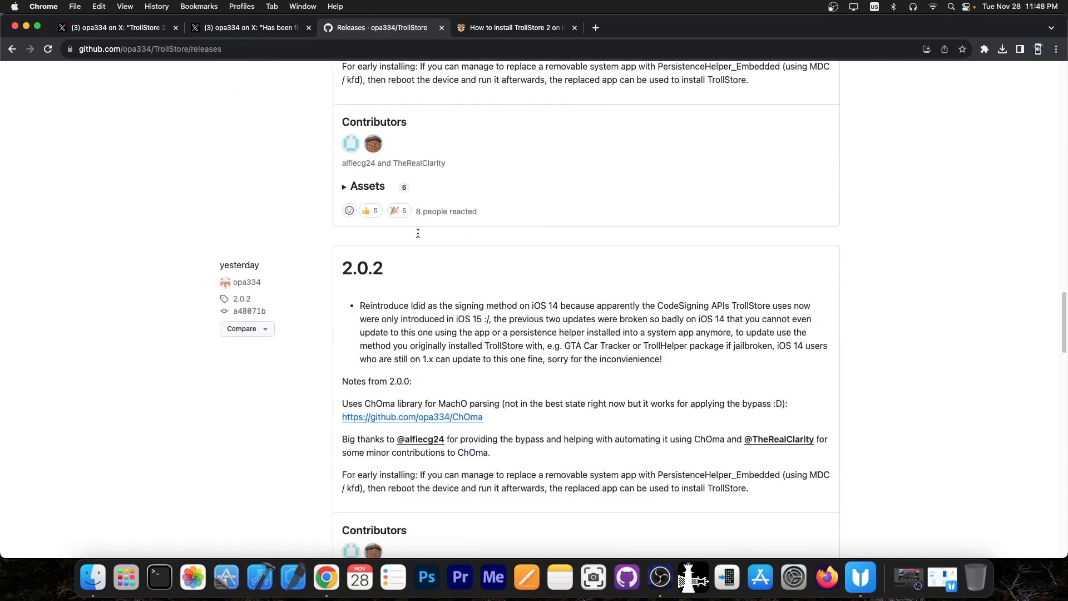
scroll(up, 3)
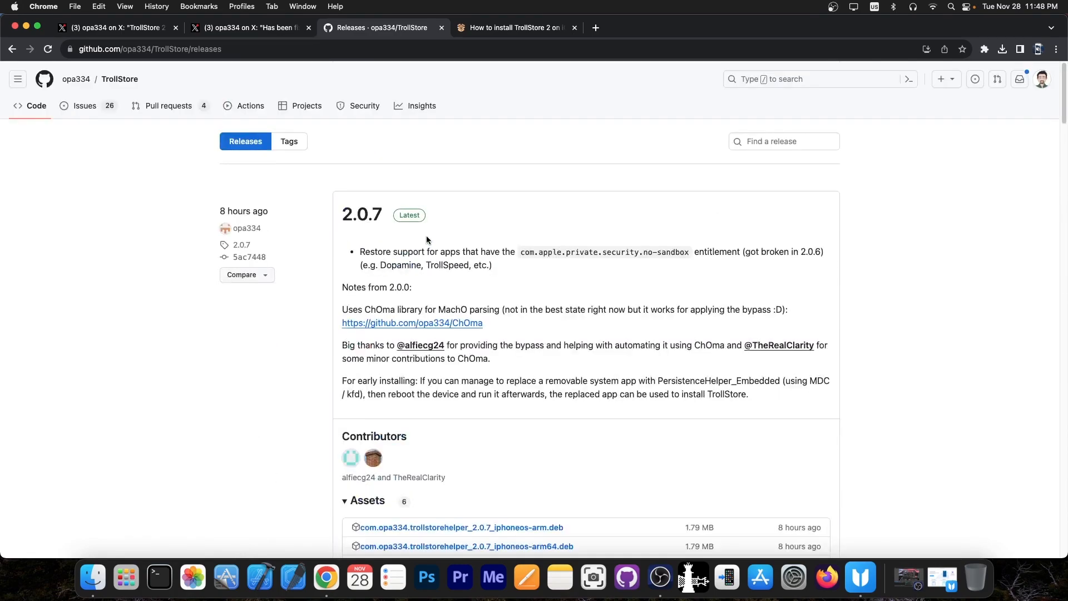
mouse_move(238, 375)
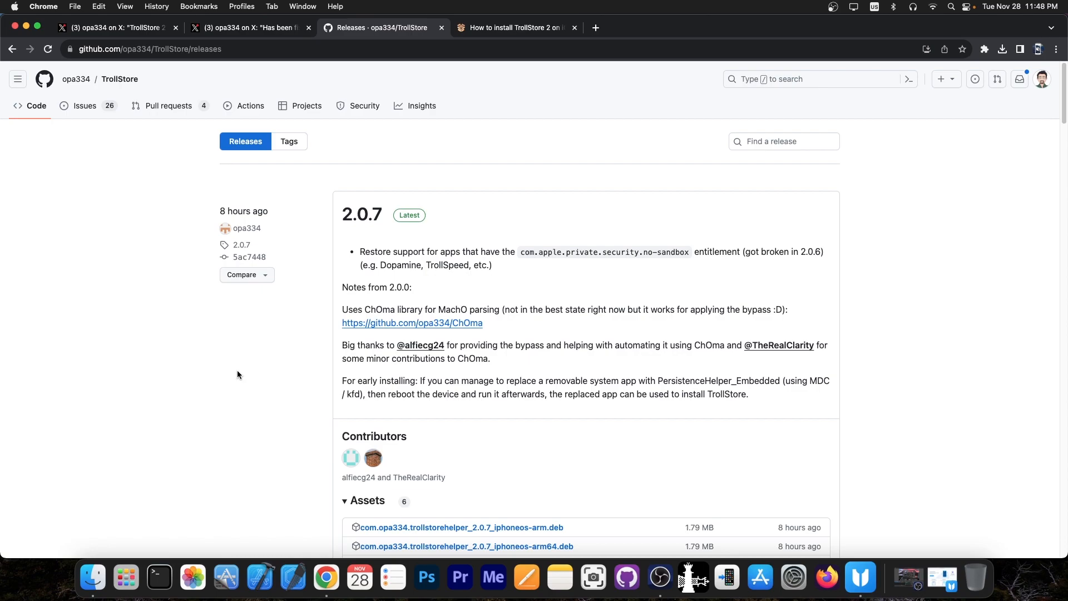
scroll(down, 3)
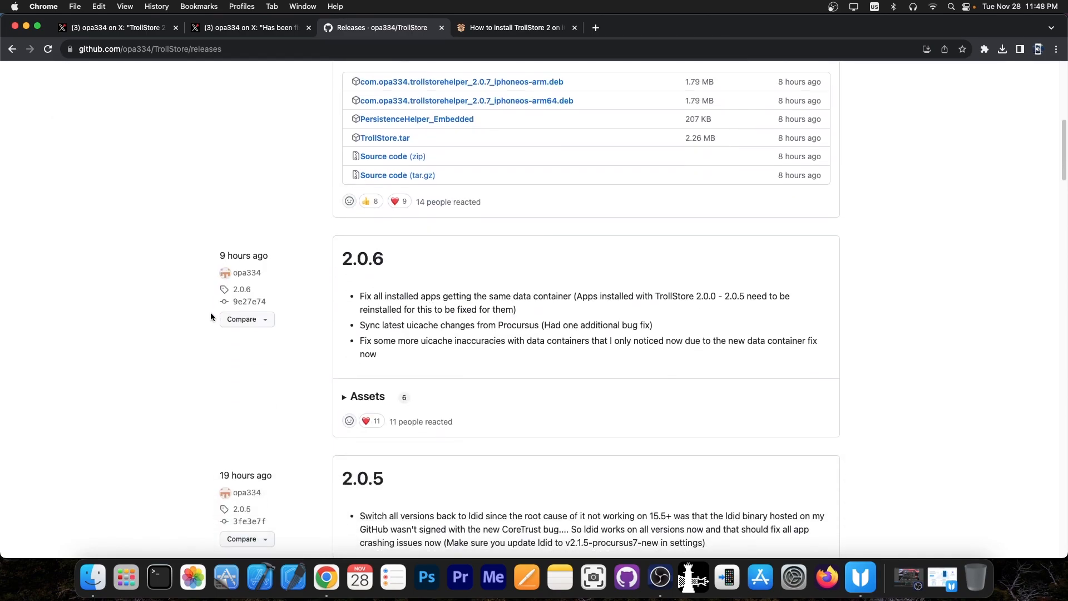
mouse_move(110, 293)
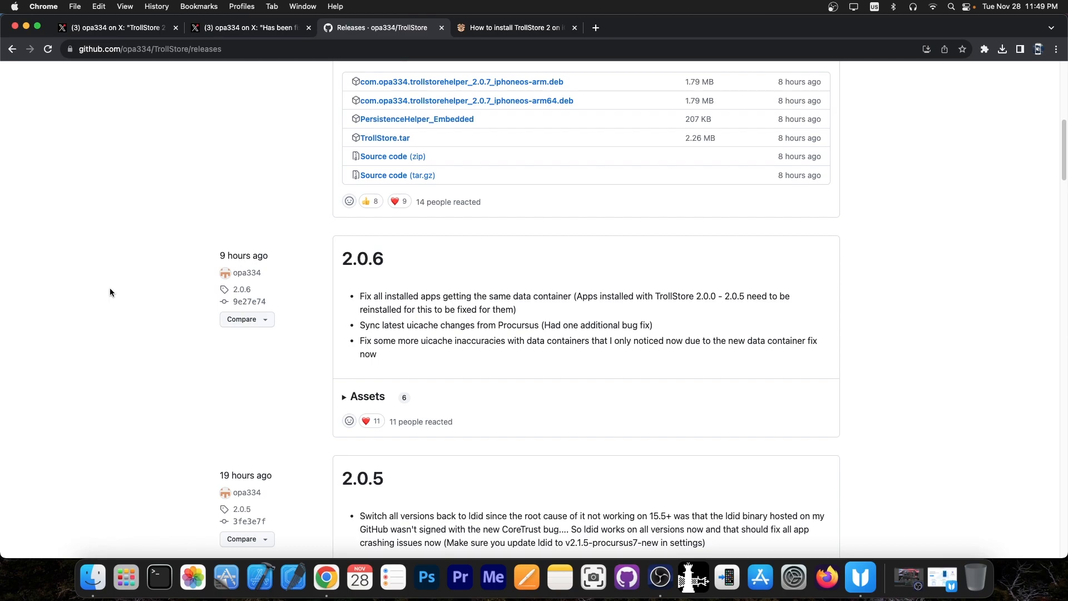
Continue down to the older 2.0.5–2.0.3 releases, then switch to the TrollStore 2 install guide
scroll(down, 3)
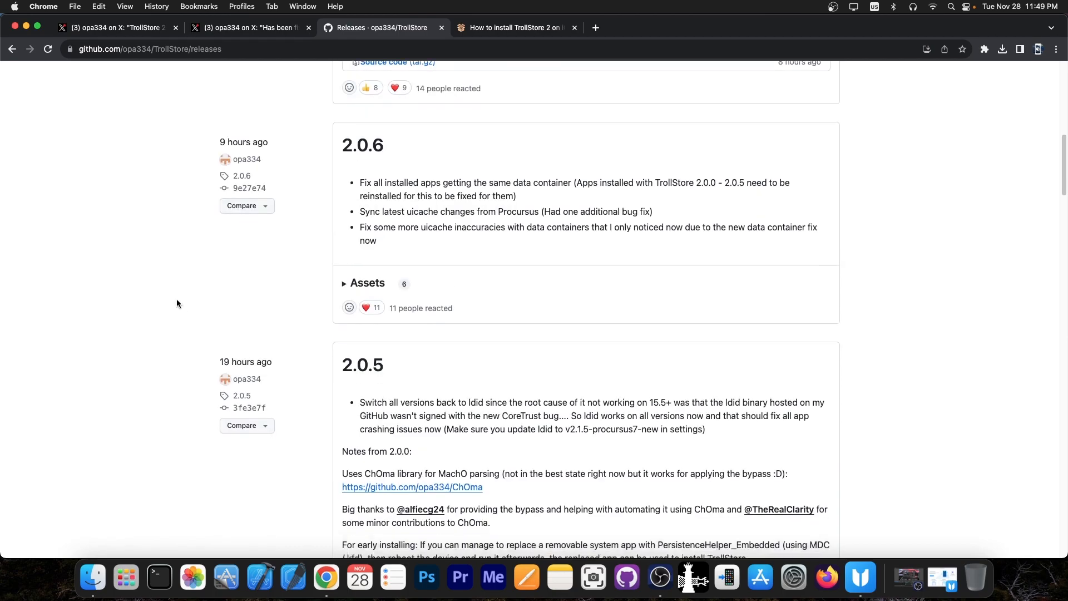
scroll(down, 3)
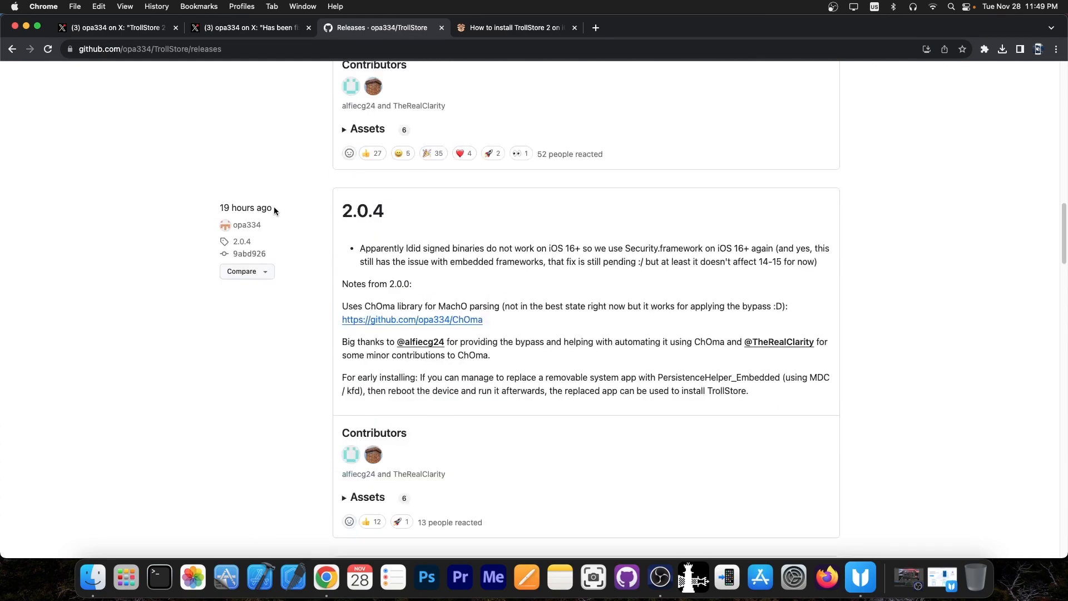
scroll(down, 3)
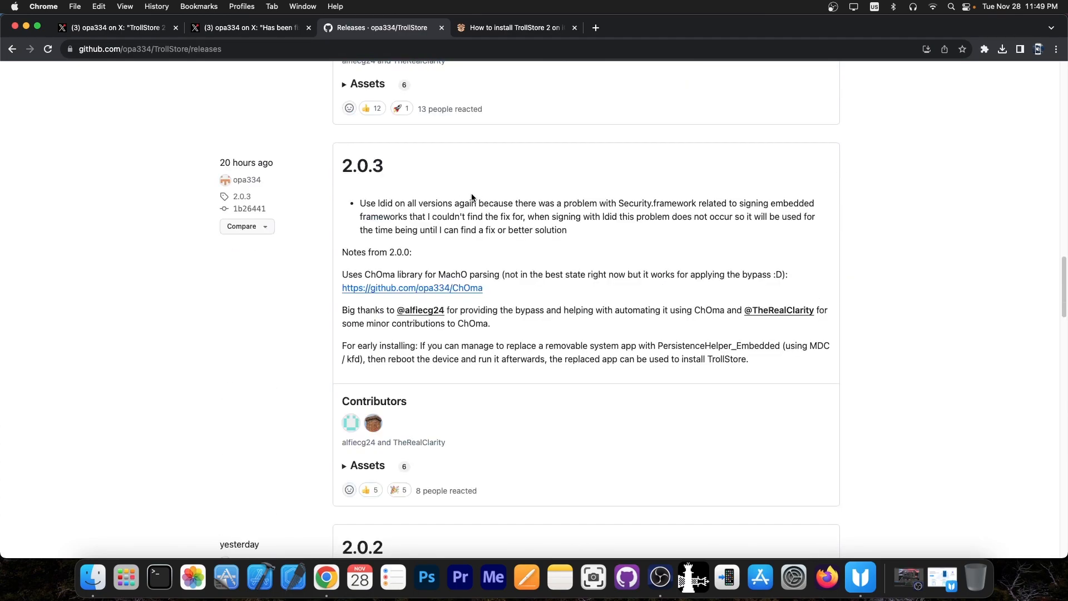
scroll(up, 3)
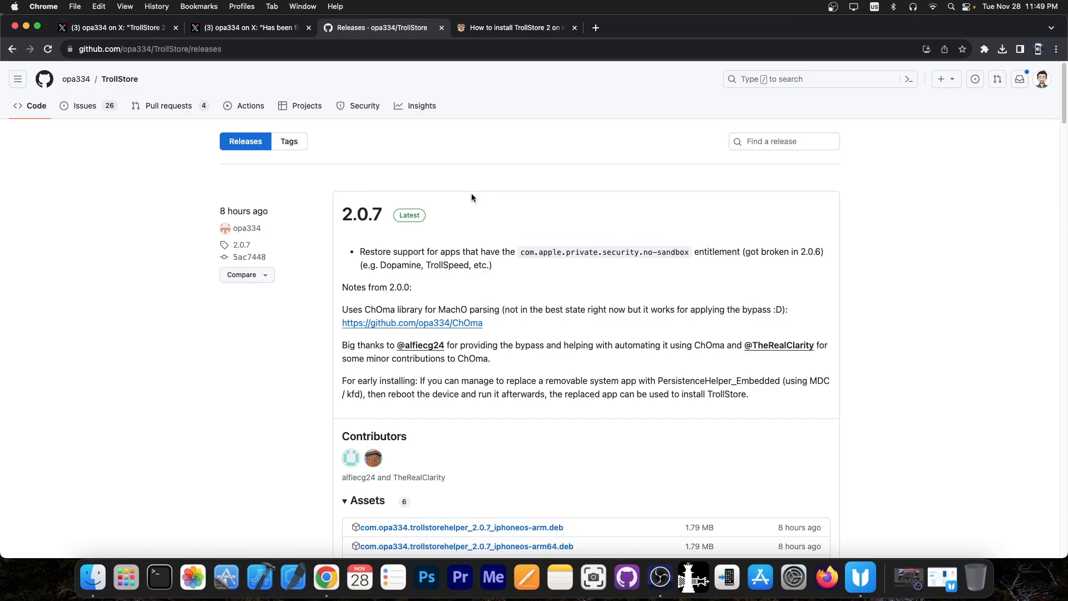
click(512, 26)
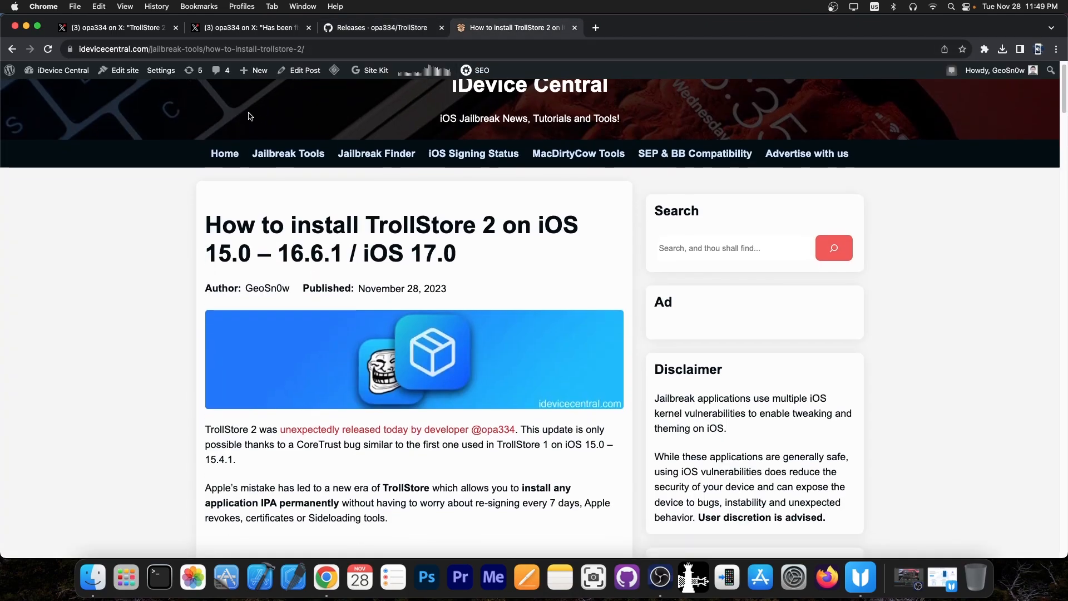
Read the guide's supported devices and Installing TrollStore 2 steps on iDevice Central
scroll(down, 3)
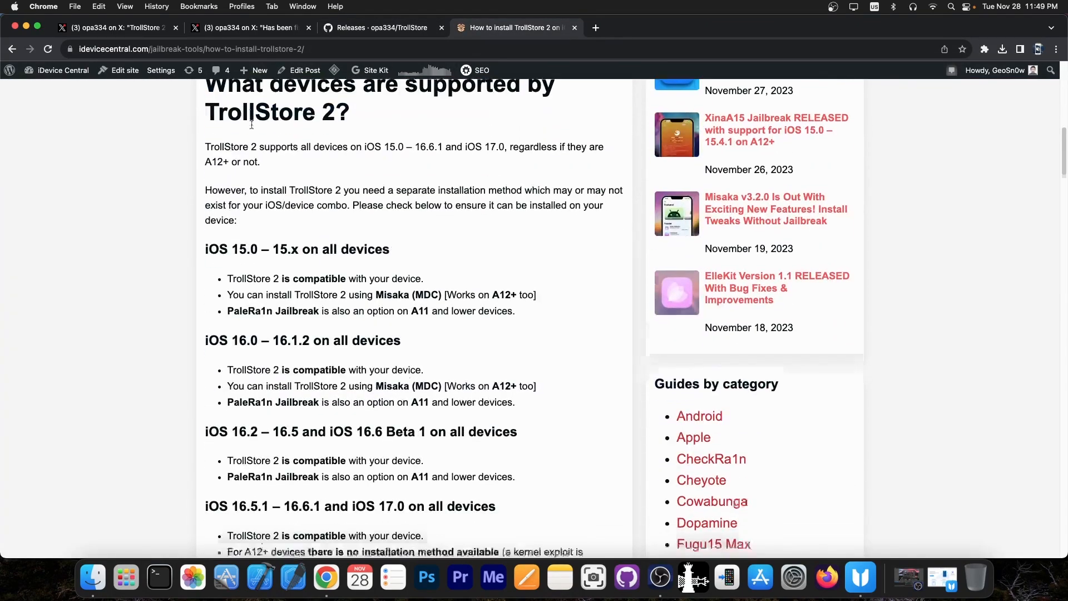
scroll(down, 3)
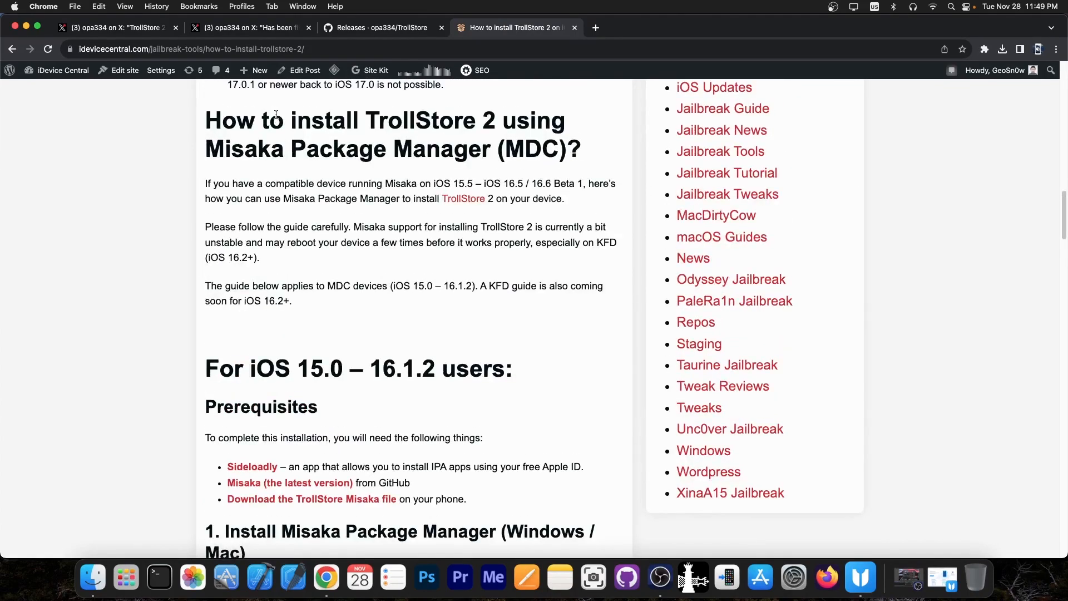
scroll(down, 3)
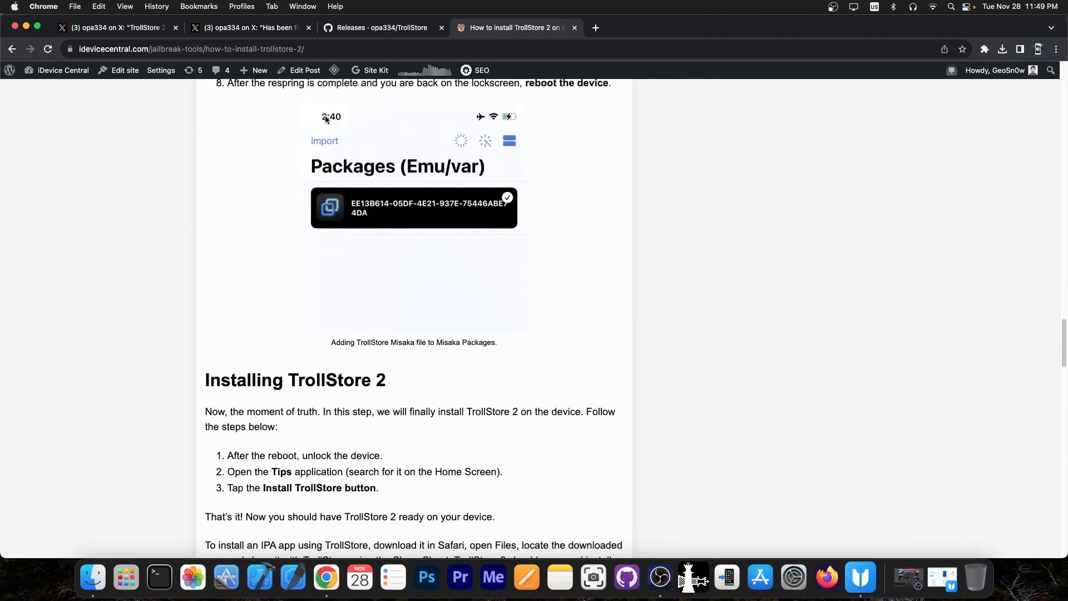
mouse_move(326, 154)
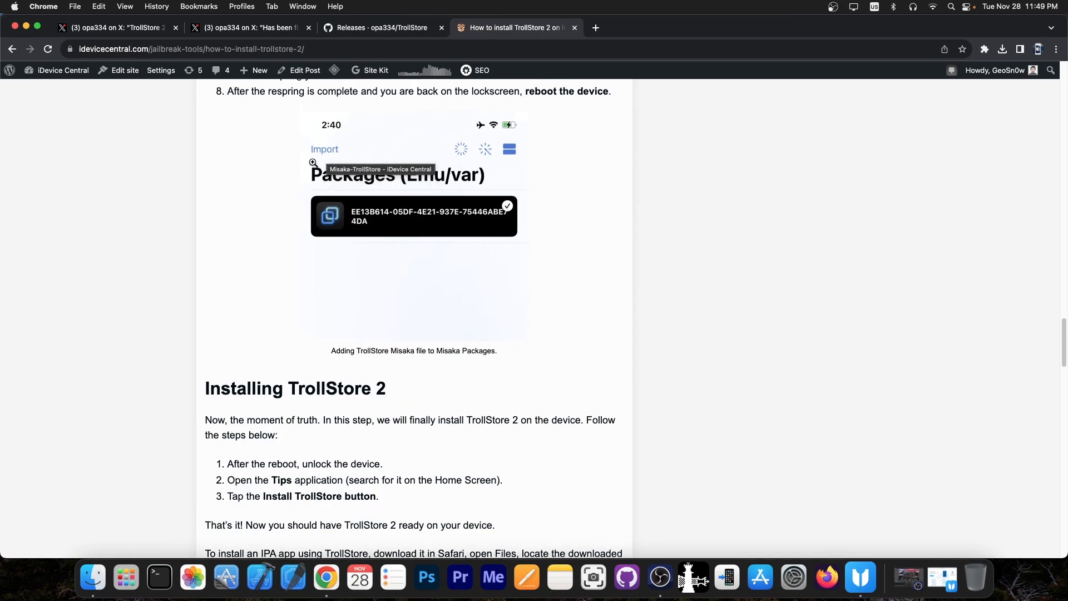
scroll(up, 3)
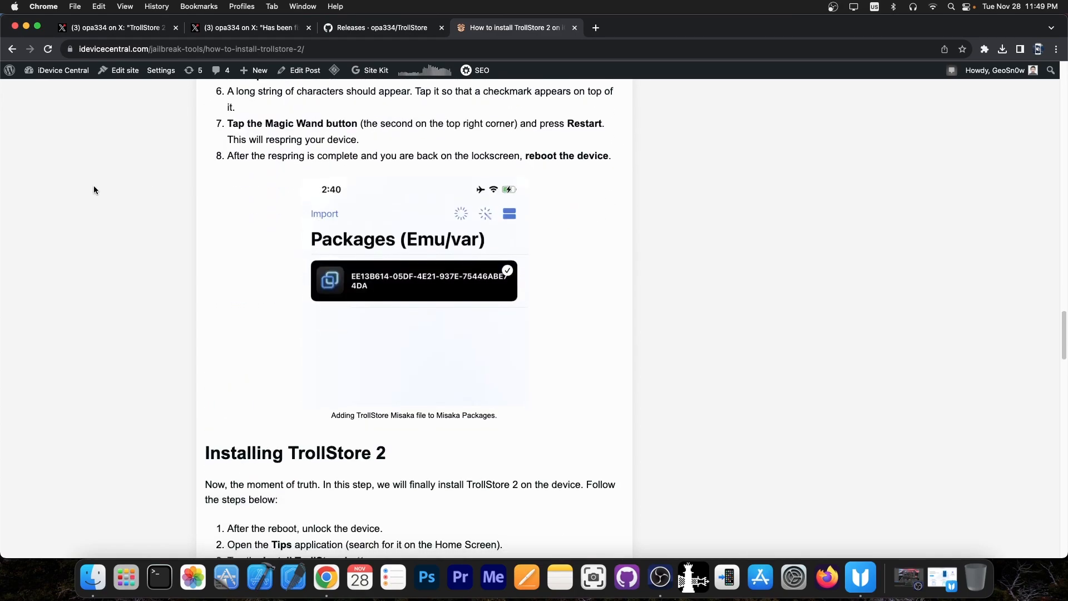
mouse_move(89, 187)
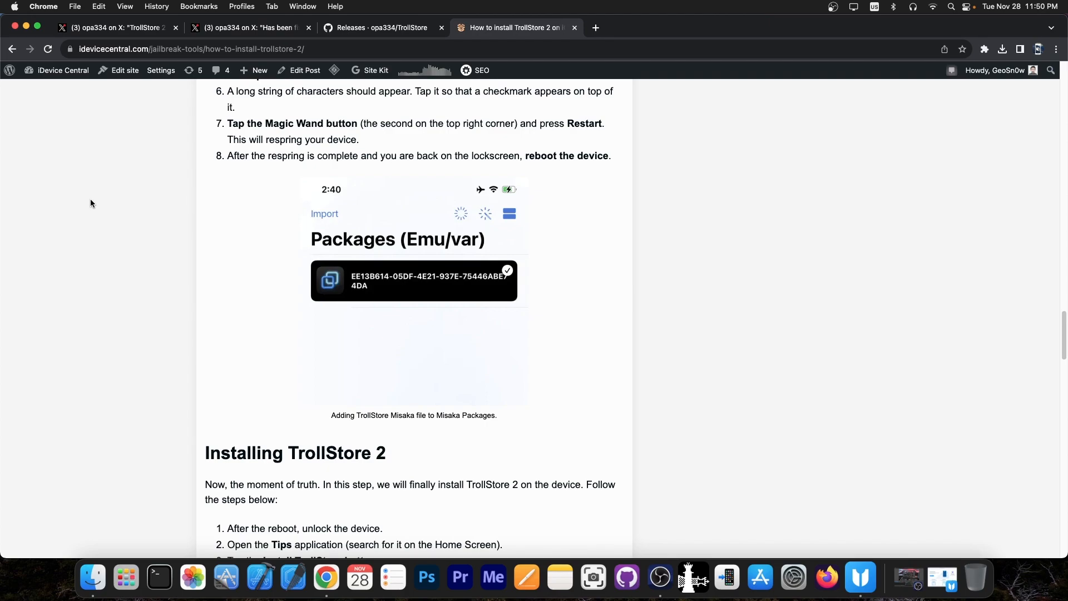
Review the final install steps and video, return to the top, and leave the page
scroll(down, 3)
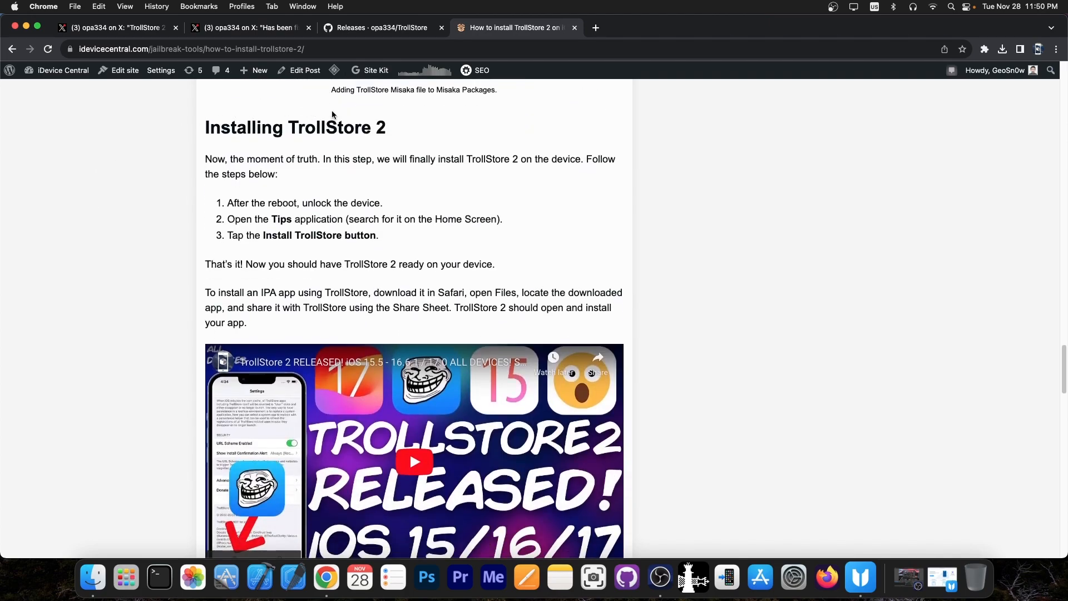
scroll(up, 3)
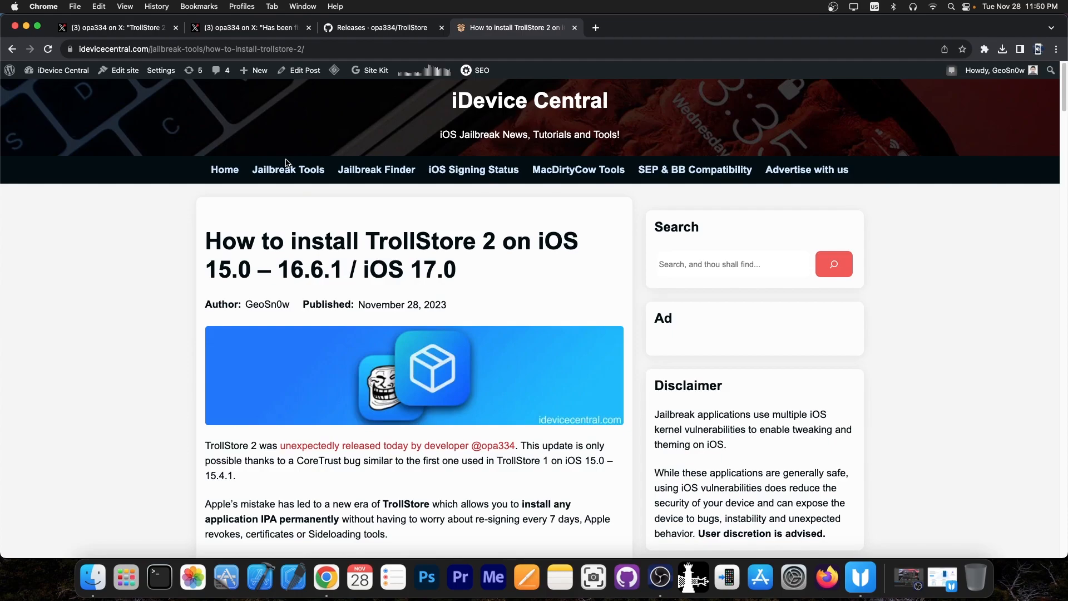
click(381, 28)
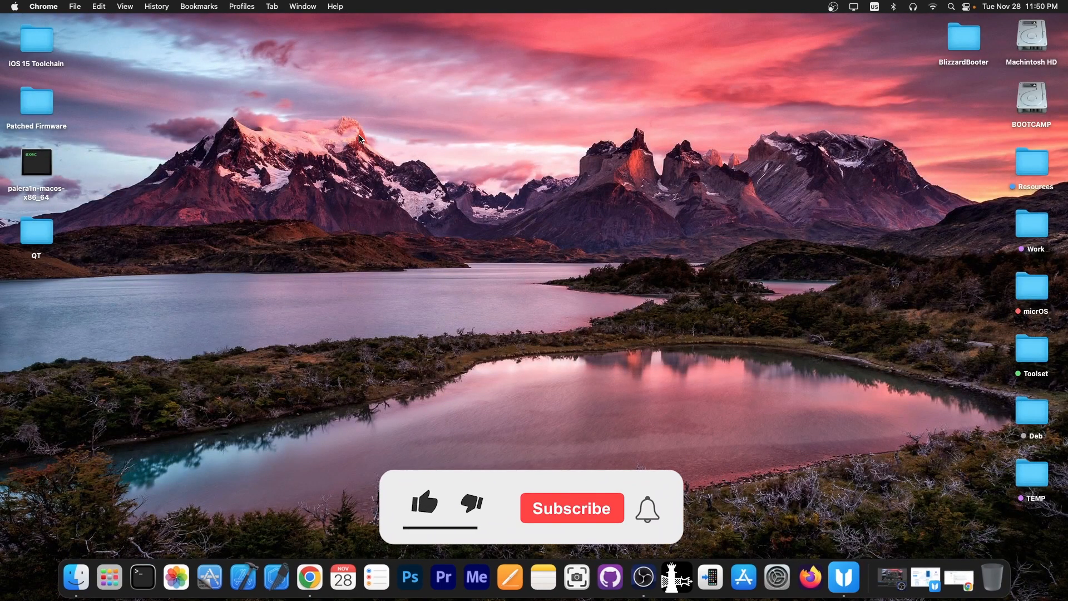
click(423, 503)
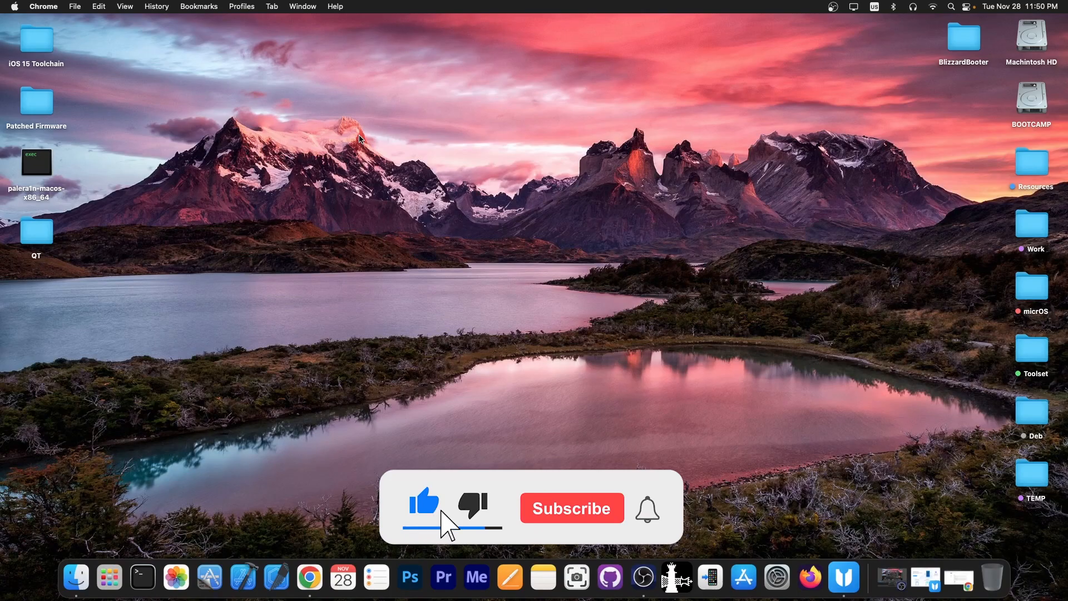
click(570, 508)
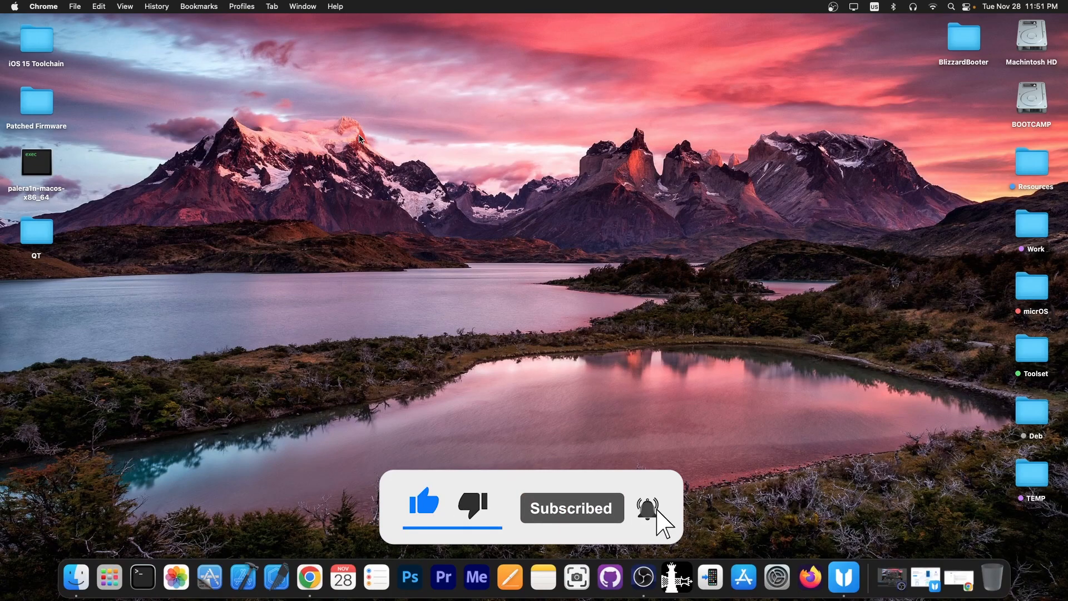